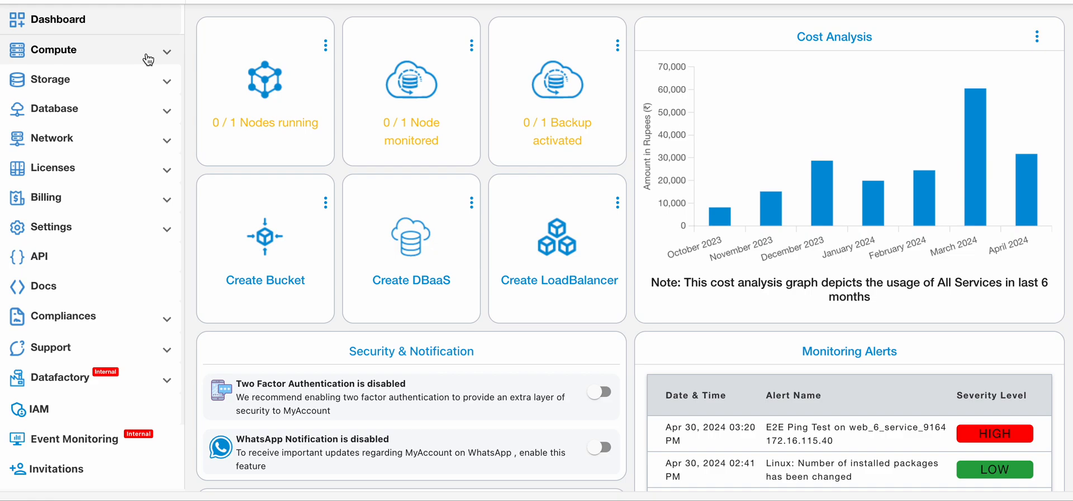
Go to Compute > Nodes to reach the empty Manage Nodes page
click(58, 49)
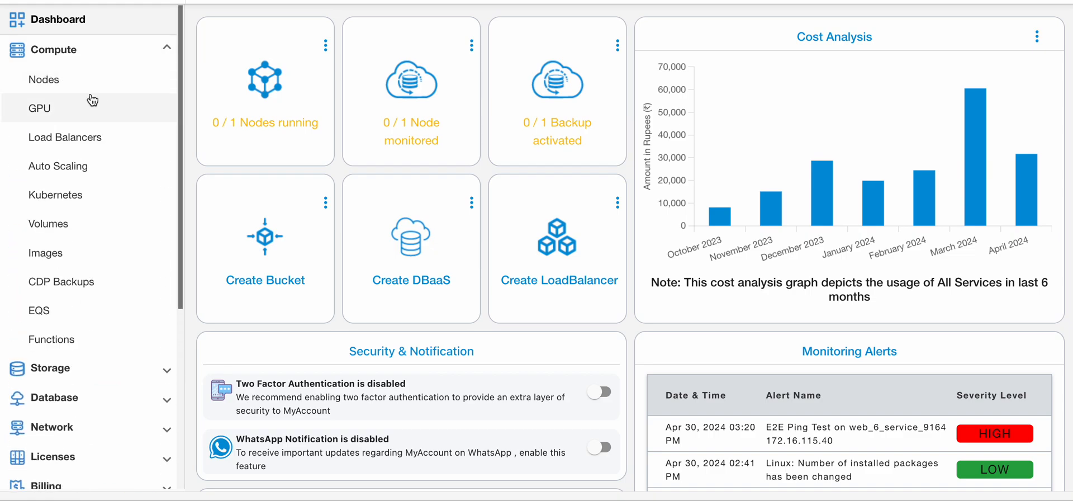
click(43, 79)
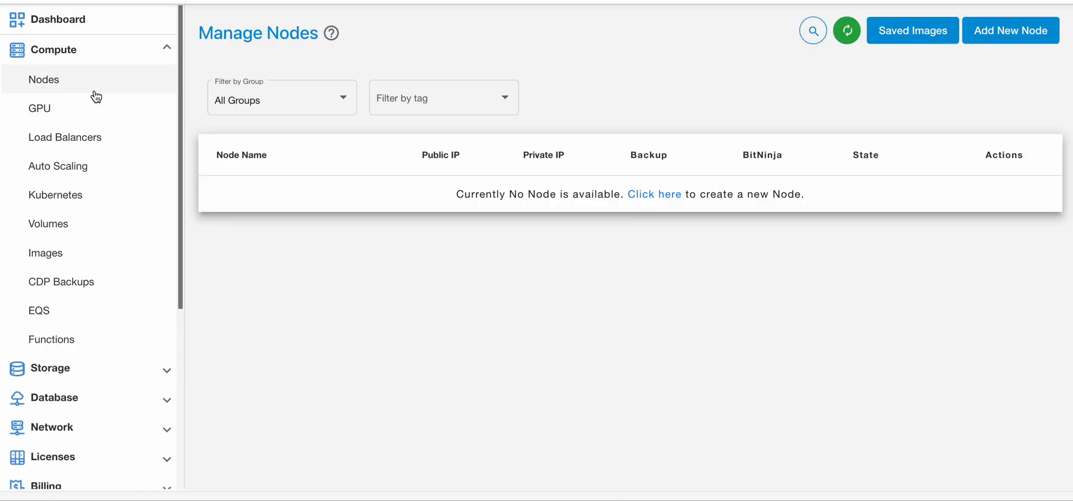
mouse_move(532, 235)
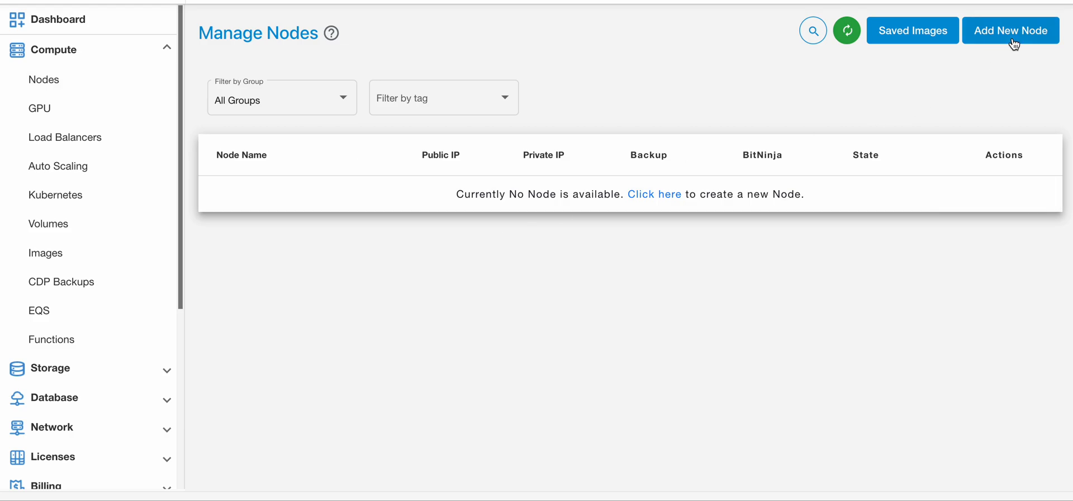
Begin a new node and choose CentOS with the Stream version as its OS
click(1010, 31)
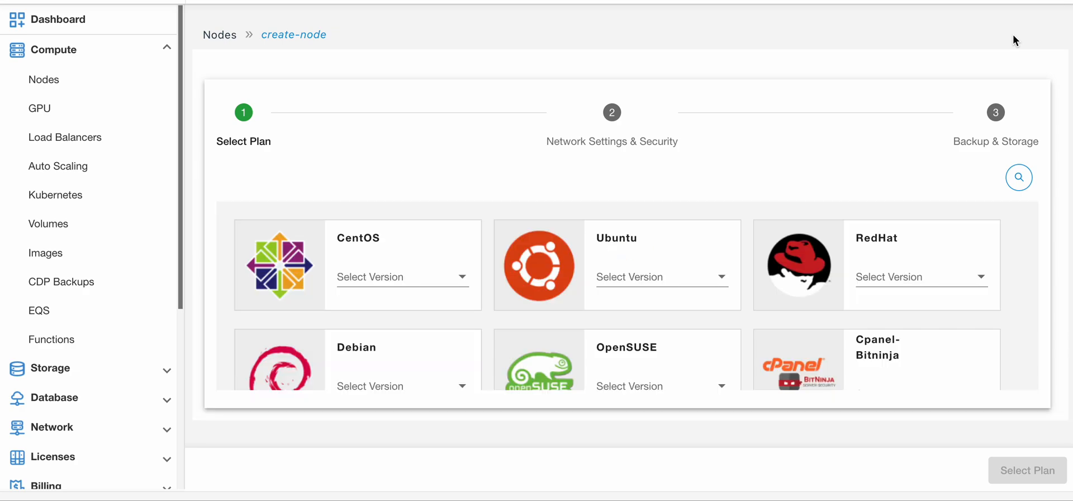
mouse_move(391, 290)
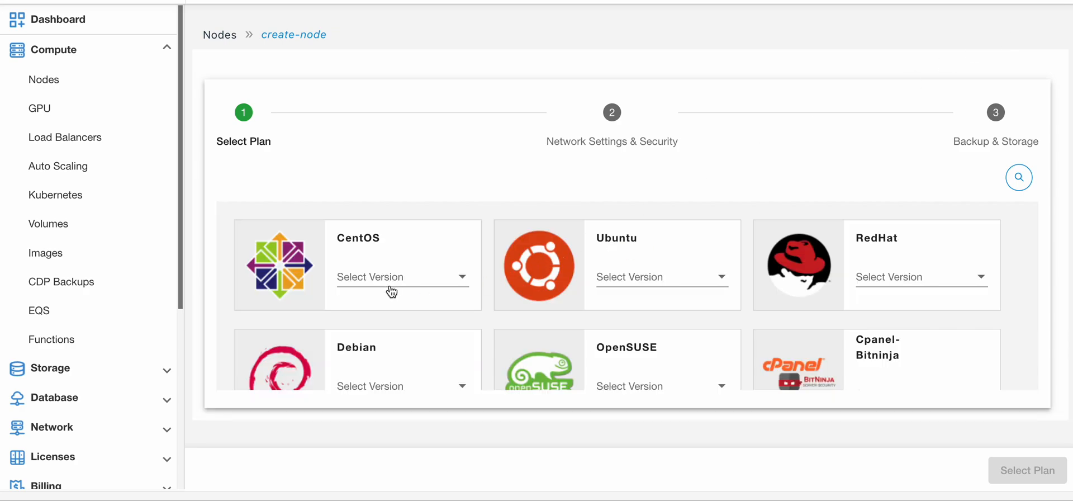
click(391, 277)
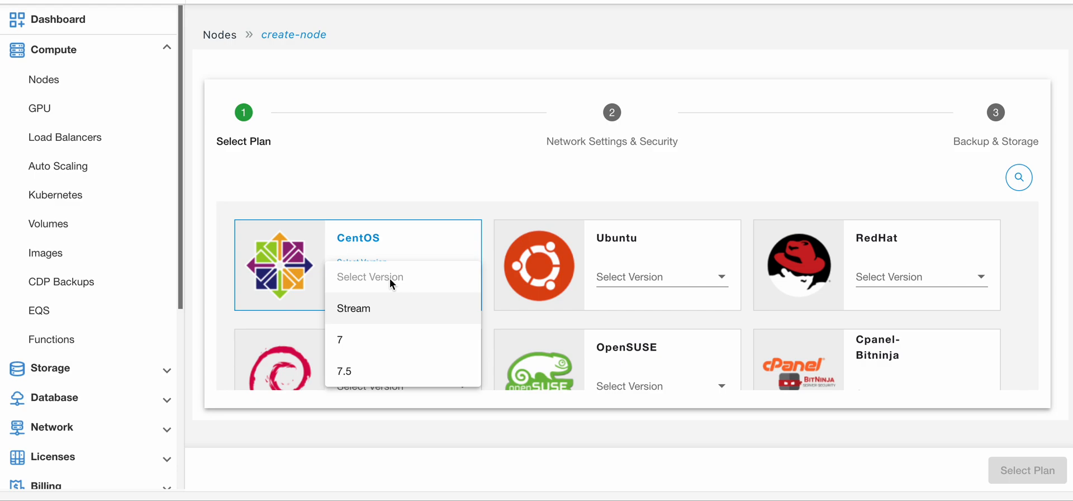
mouse_move(366, 308)
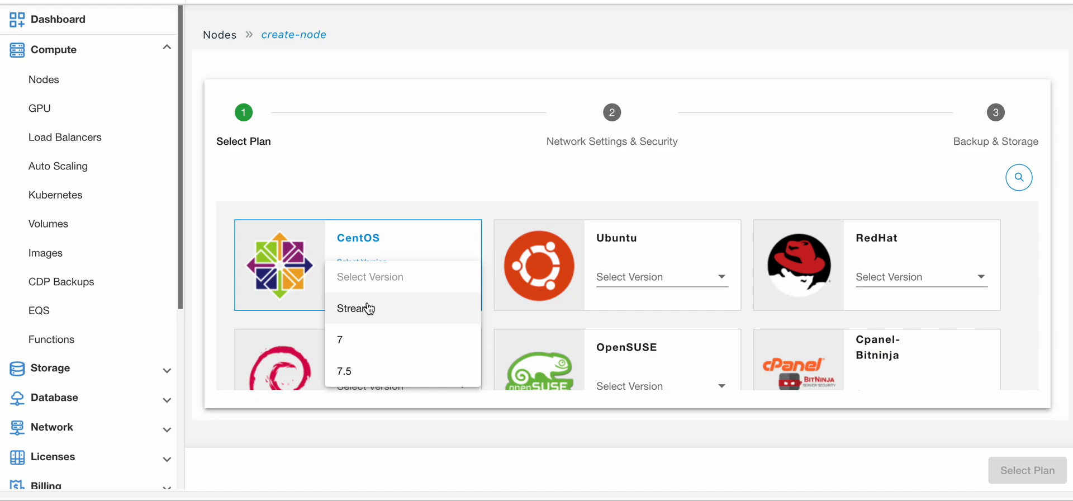
click(353, 308)
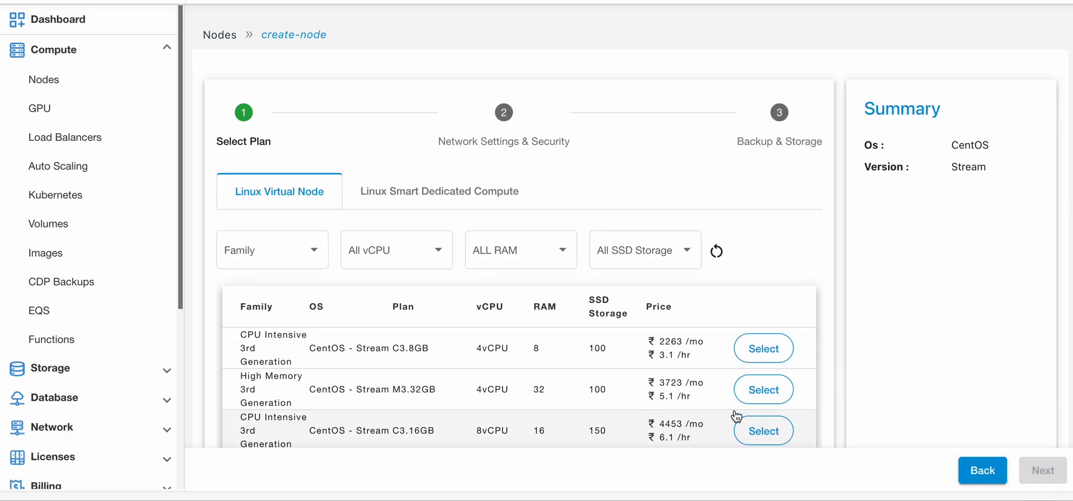
Select the C3.8GB CPU Intensive plan with Hourly Billed pricing and continue
scroll(down, 3)
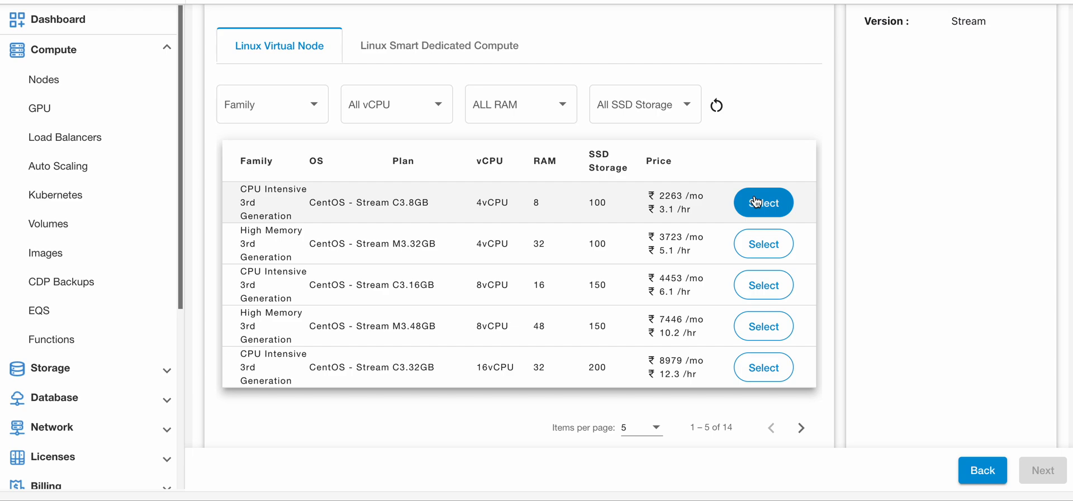
click(763, 202)
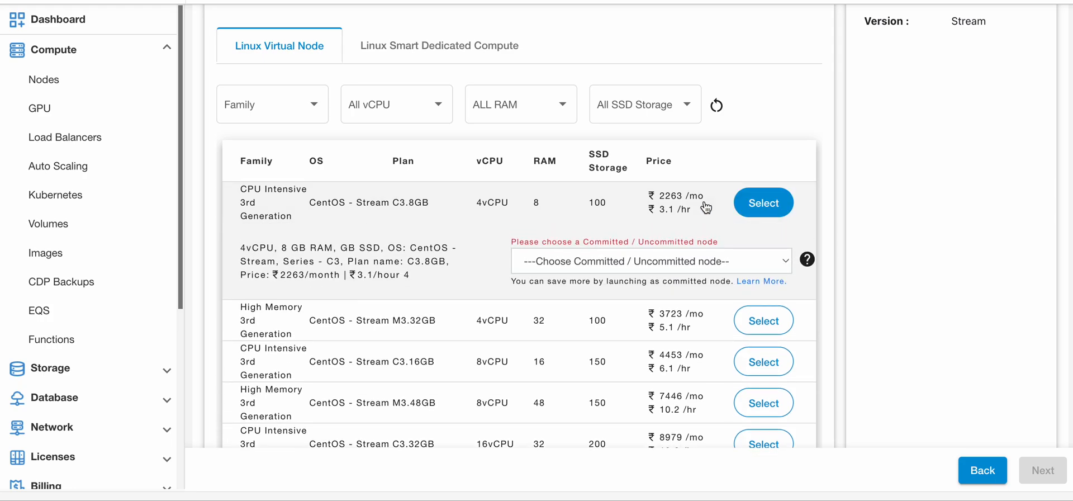
click(655, 260)
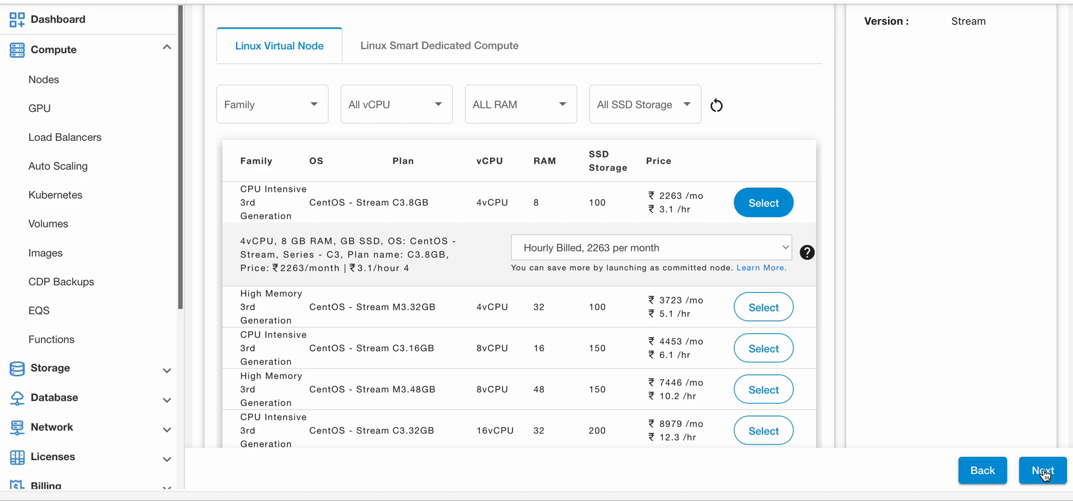
click(1043, 470)
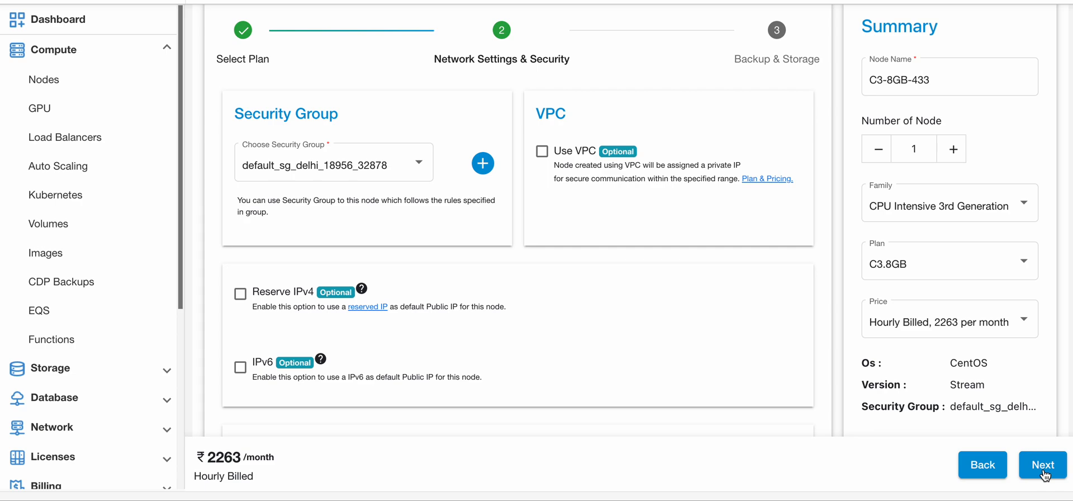
mouse_move(535, 362)
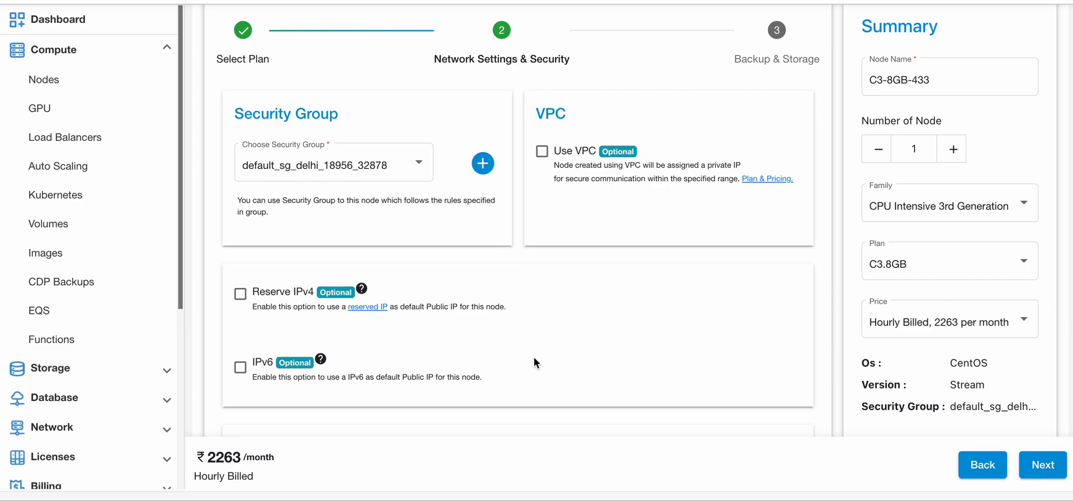
mouse_move(555, 307)
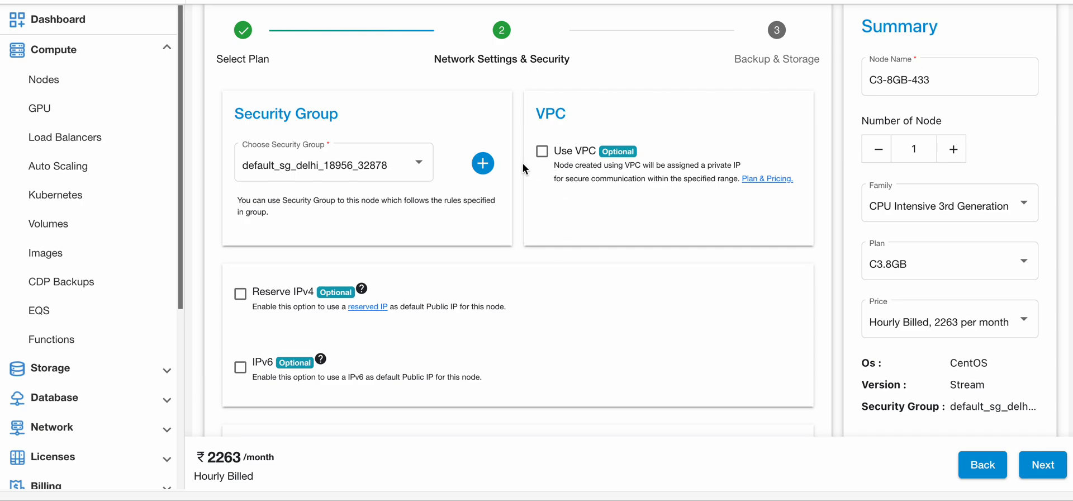
mouse_move(542, 156)
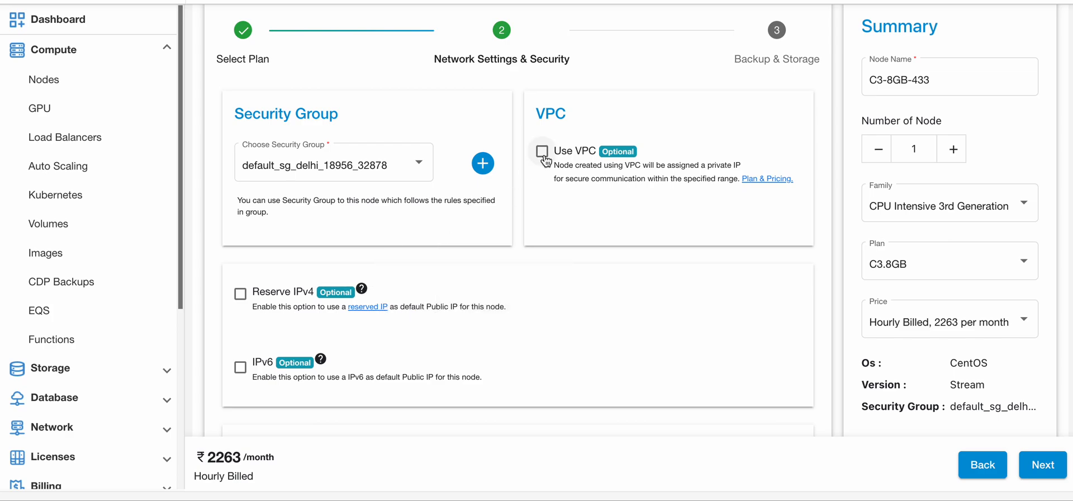
mouse_move(308, 284)
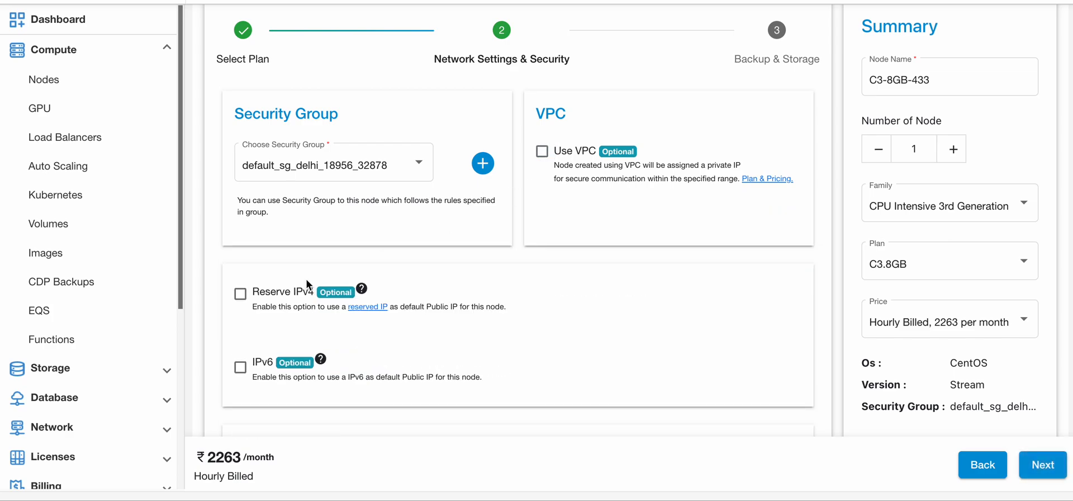
scroll(down, 3)
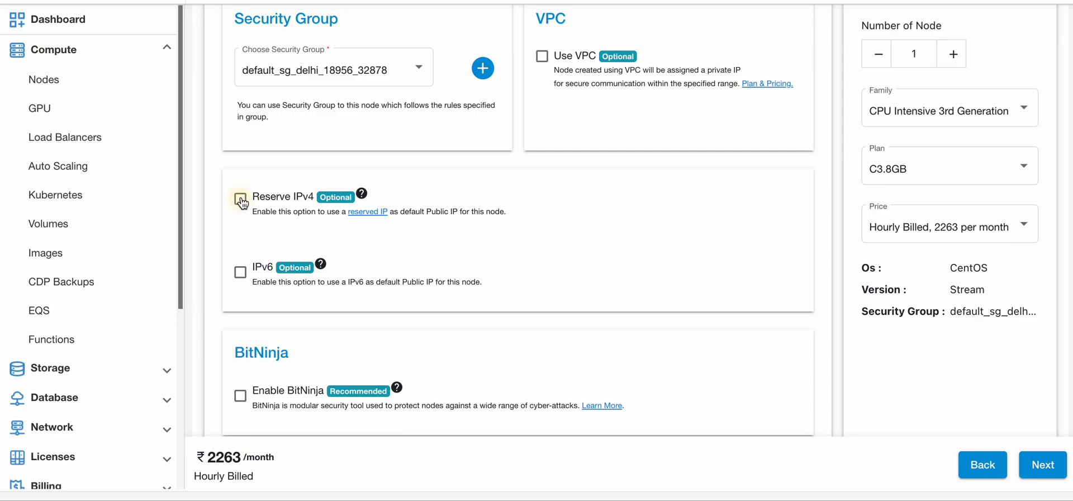
click(239, 196)
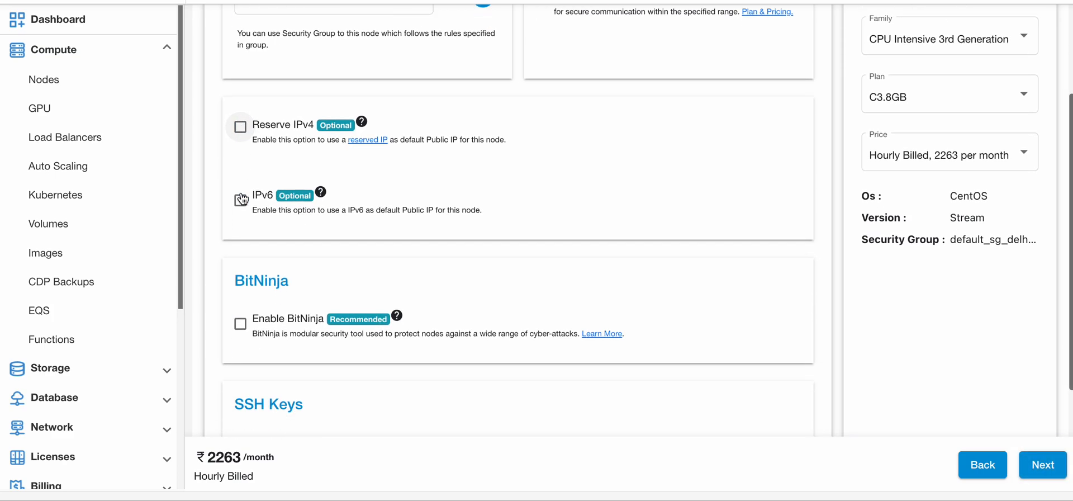
scroll(down, 3)
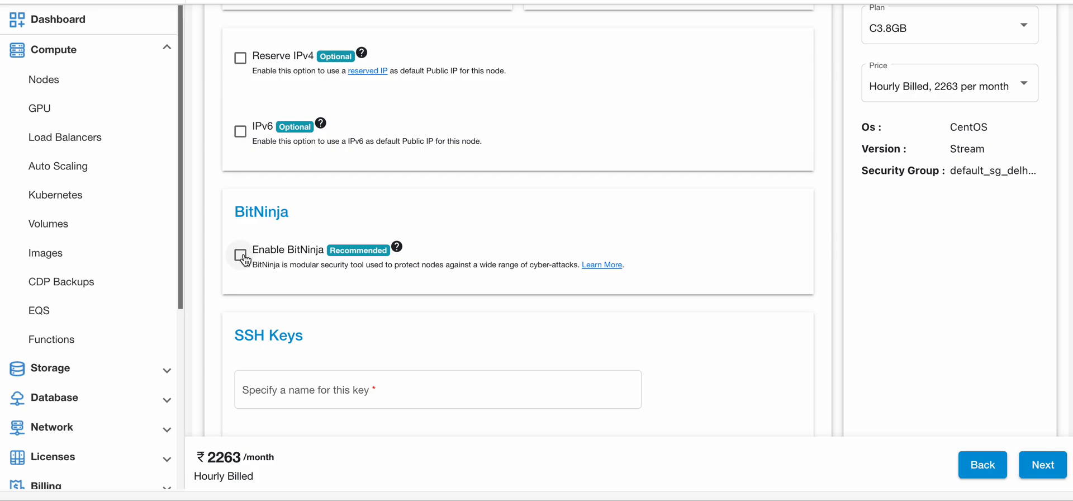
mouse_move(242, 276)
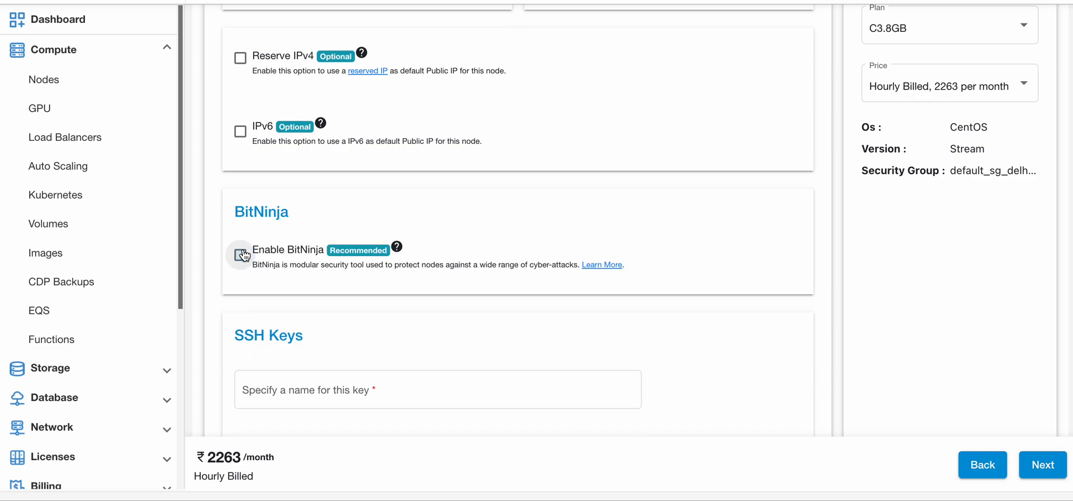
click(240, 254)
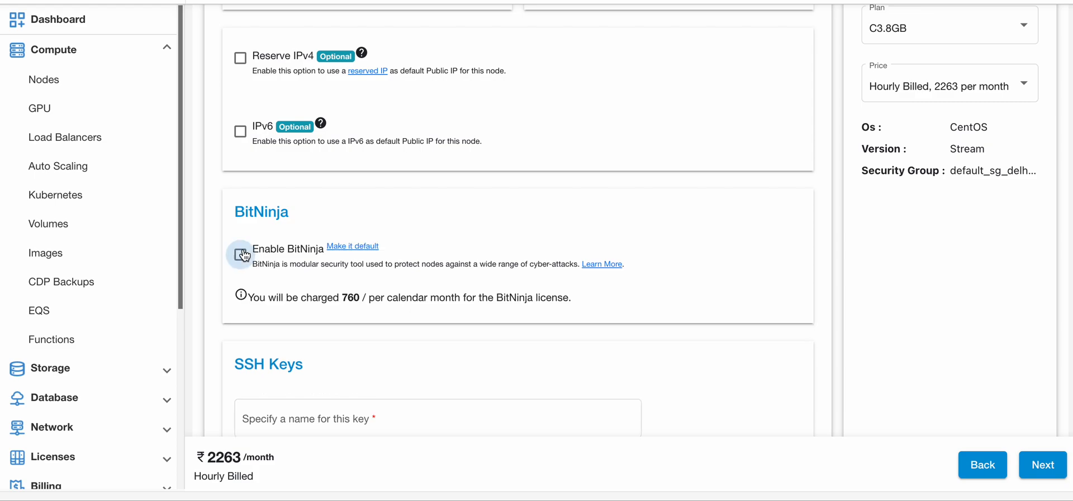
click(239, 253)
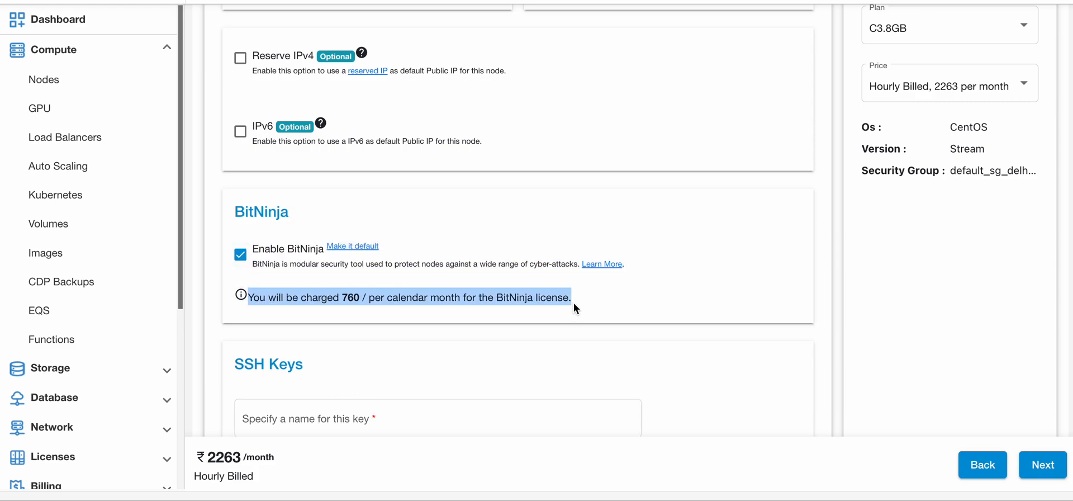
click(239, 254)
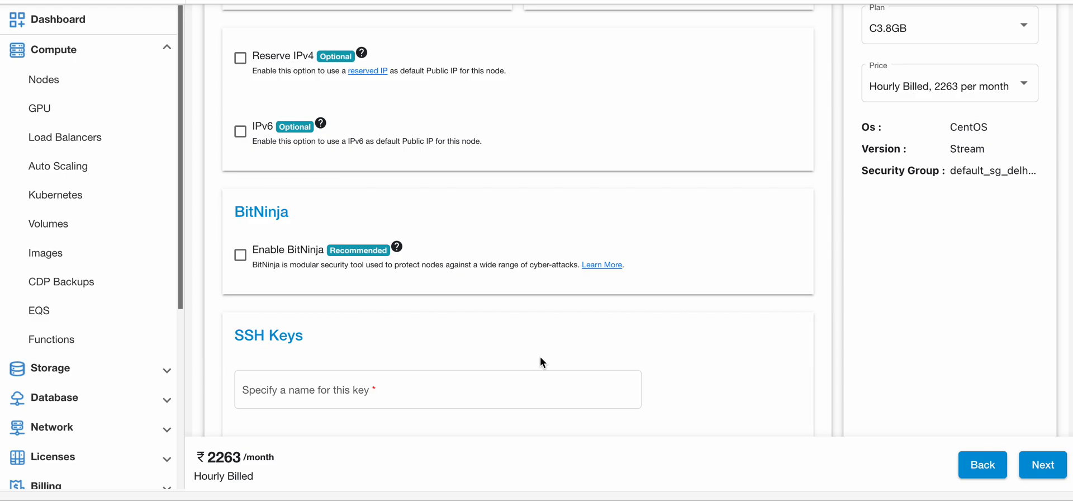
scroll(down, 3)
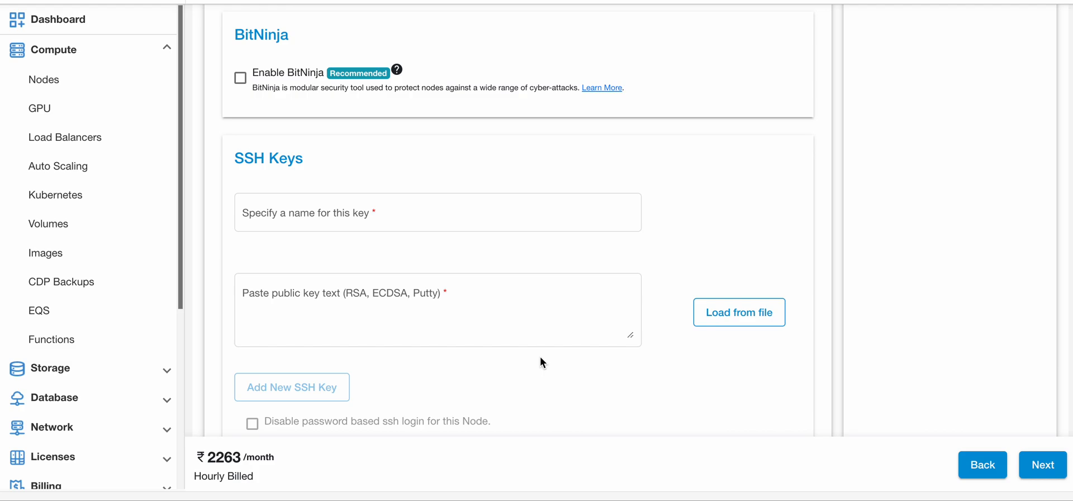
mouse_move(1039, 461)
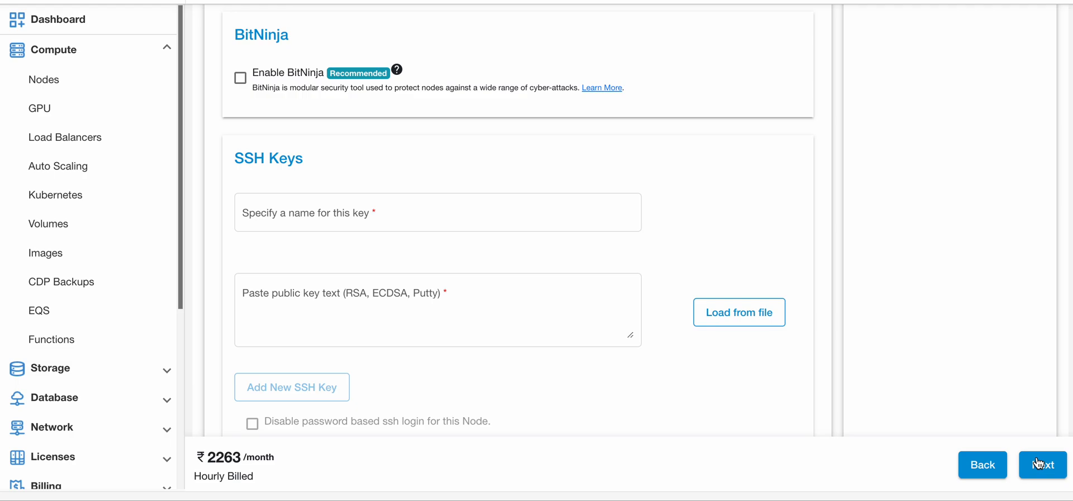
Keep the default network, security and SSH key settings and continue to Backup & Storage
click(1043, 464)
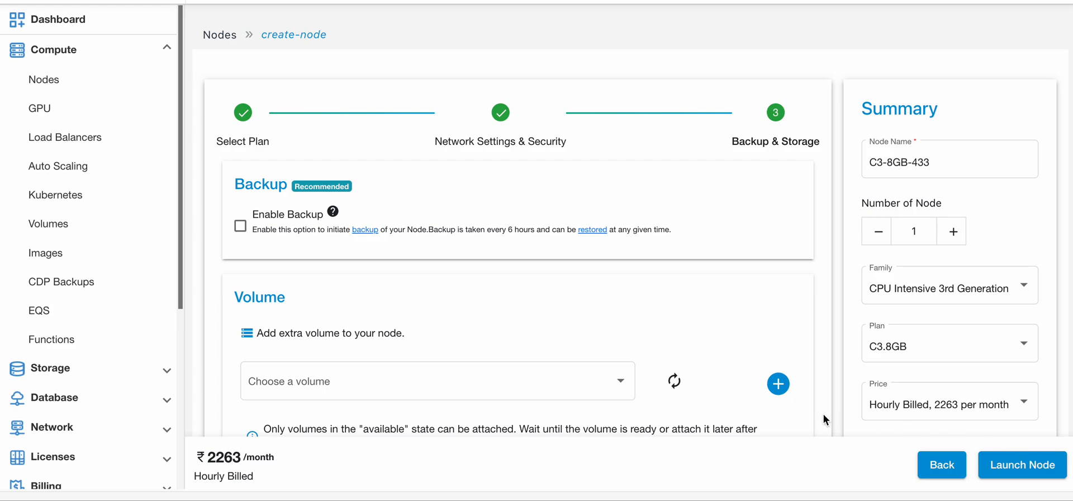
scroll(down, 3)
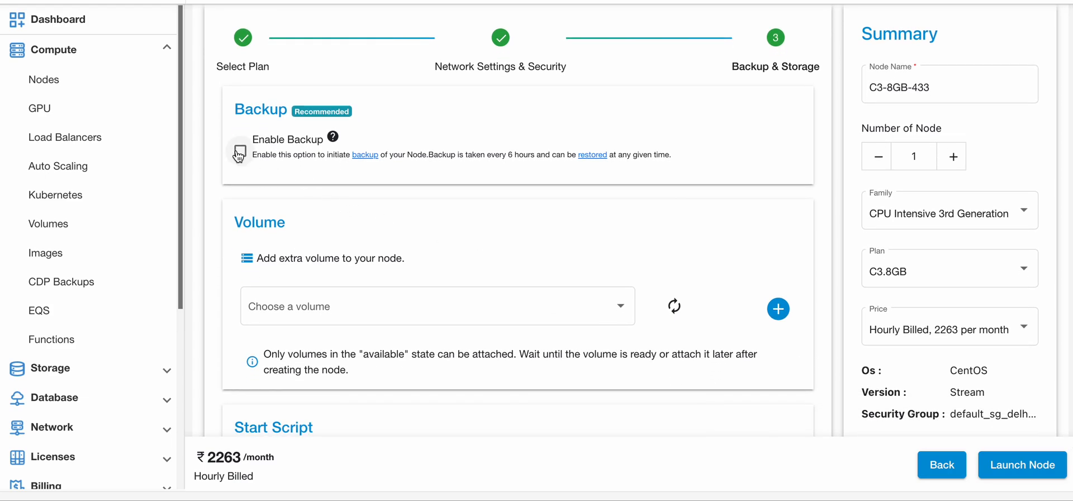
click(239, 151)
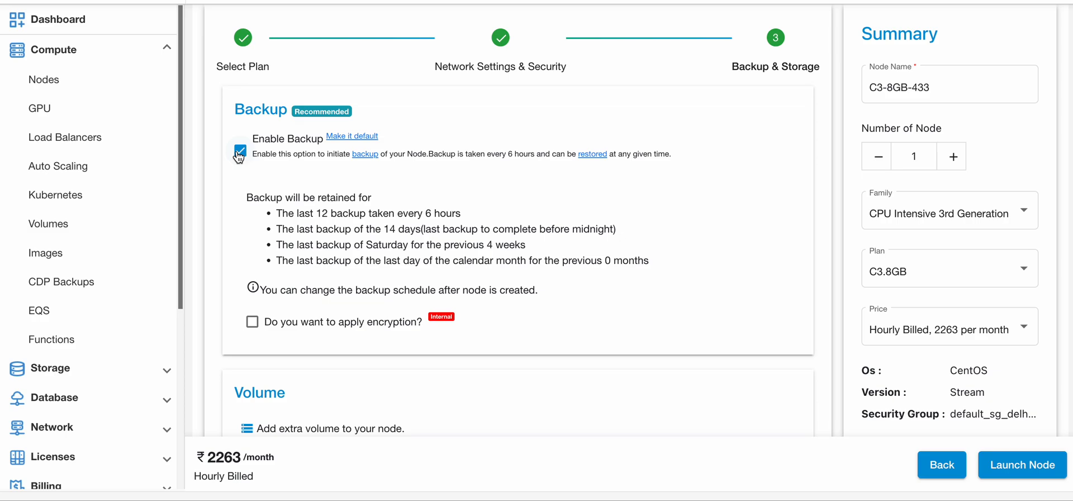
click(239, 150)
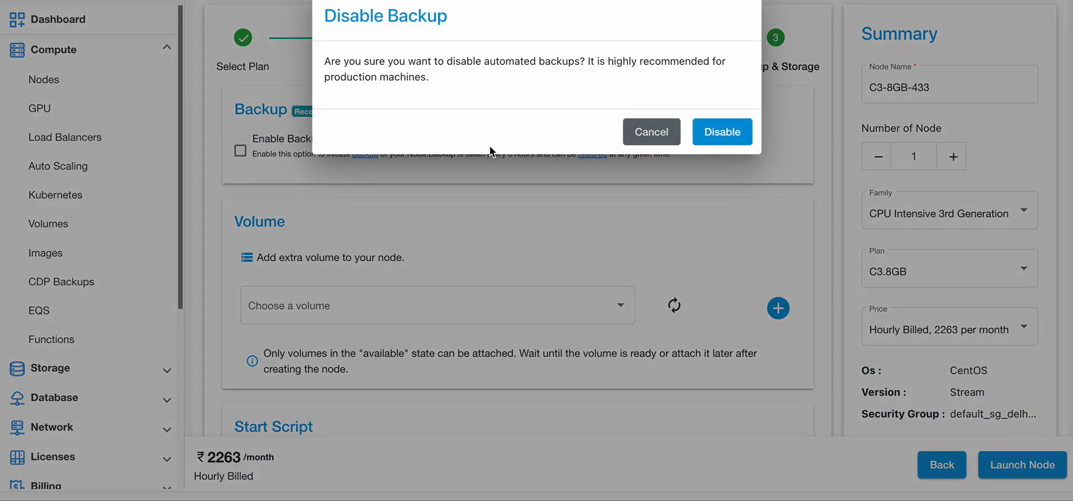
click(722, 131)
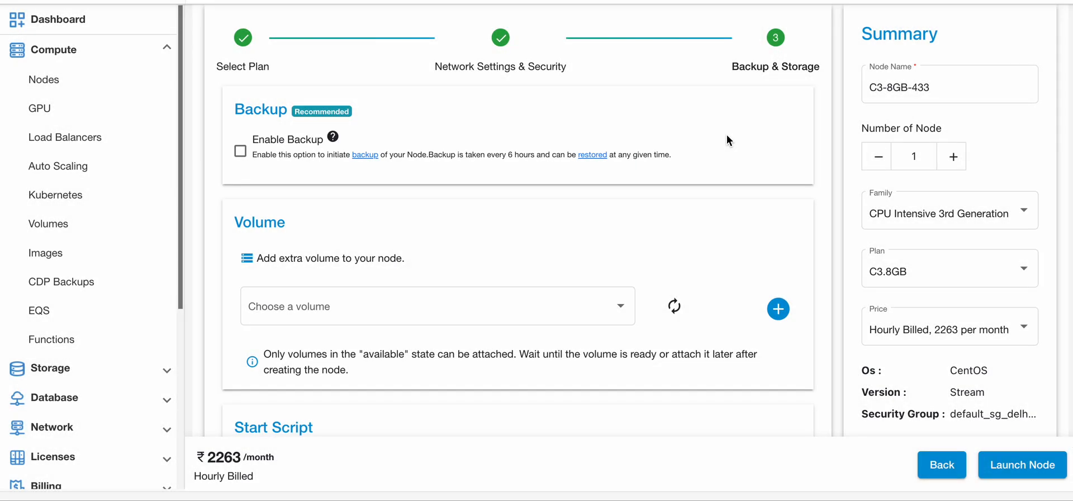
scroll(down, 3)
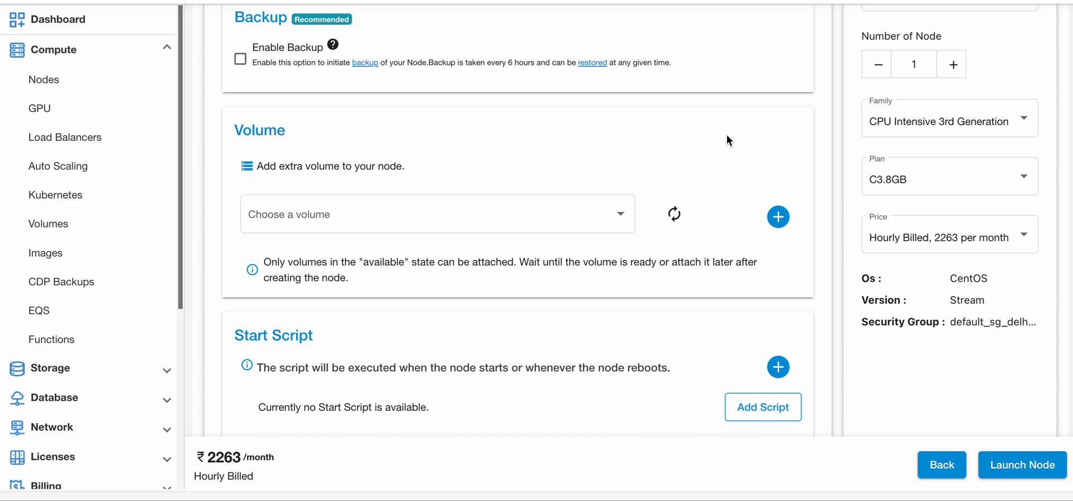
Attach volume V_250GB_663 (250 GB) and launch the node, now listed as C3-8GB-433 Creating
click(295, 215)
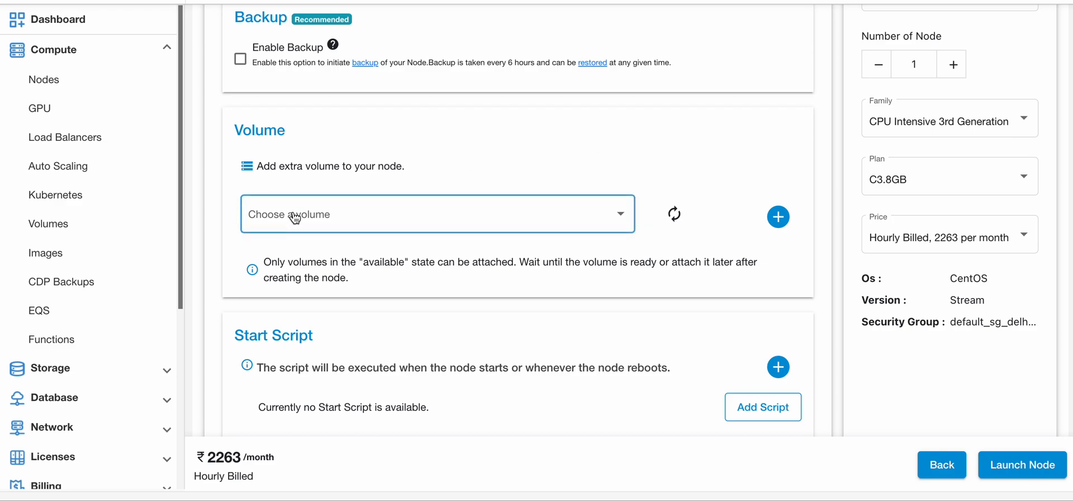
click(435, 214)
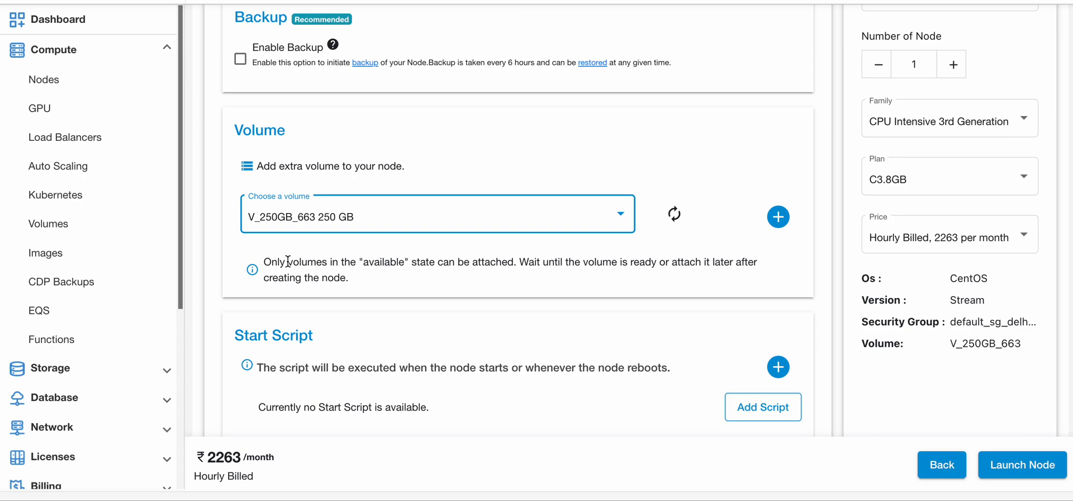
mouse_move(638, 212)
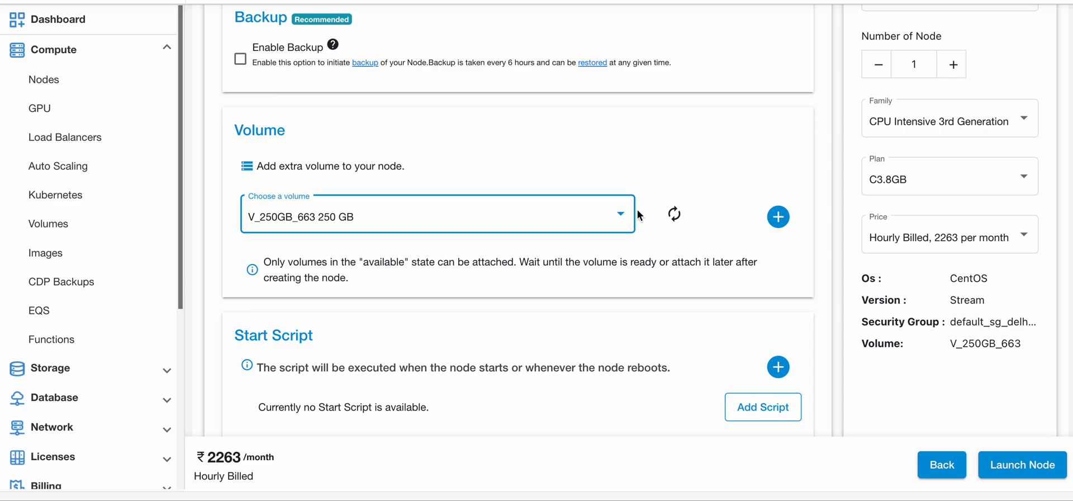
mouse_move(778, 217)
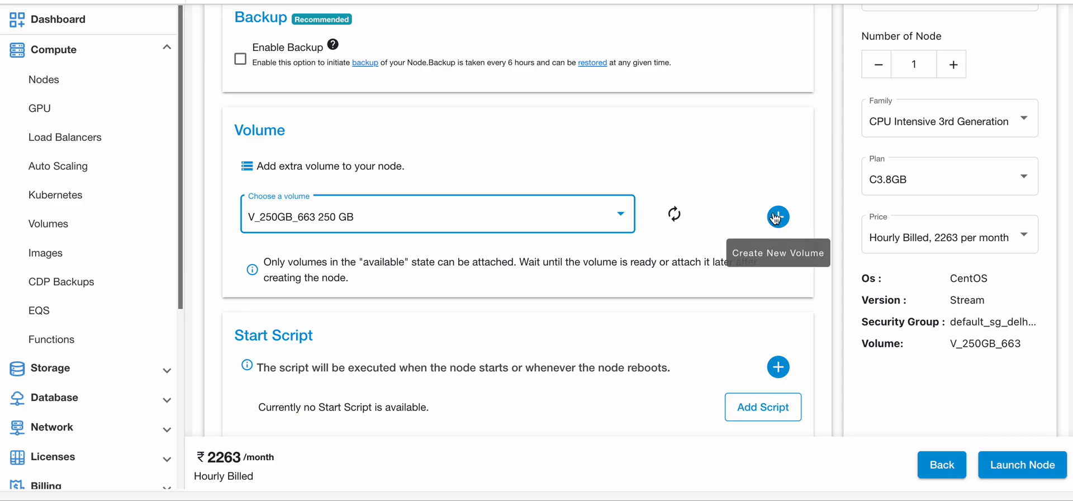
click(778, 216)
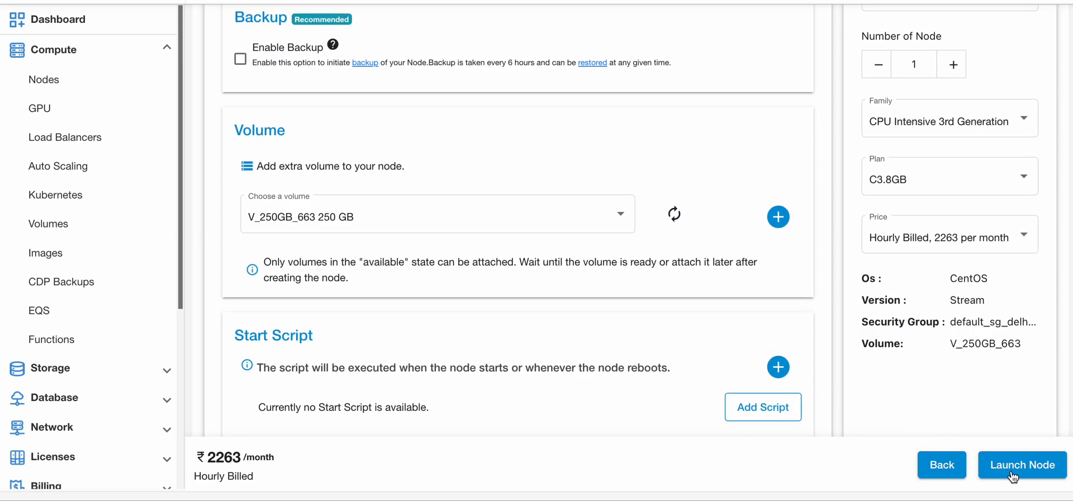
click(1022, 464)
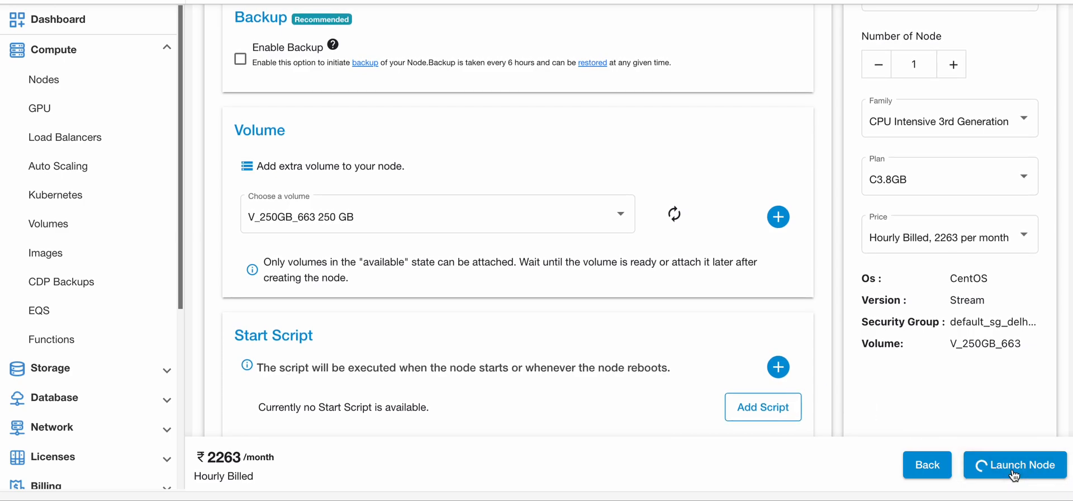
click(1014, 465)
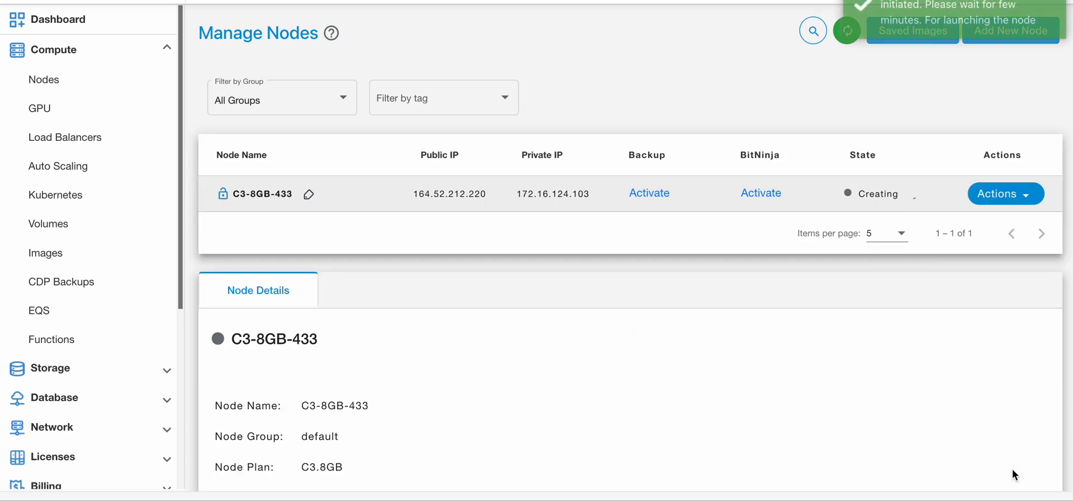